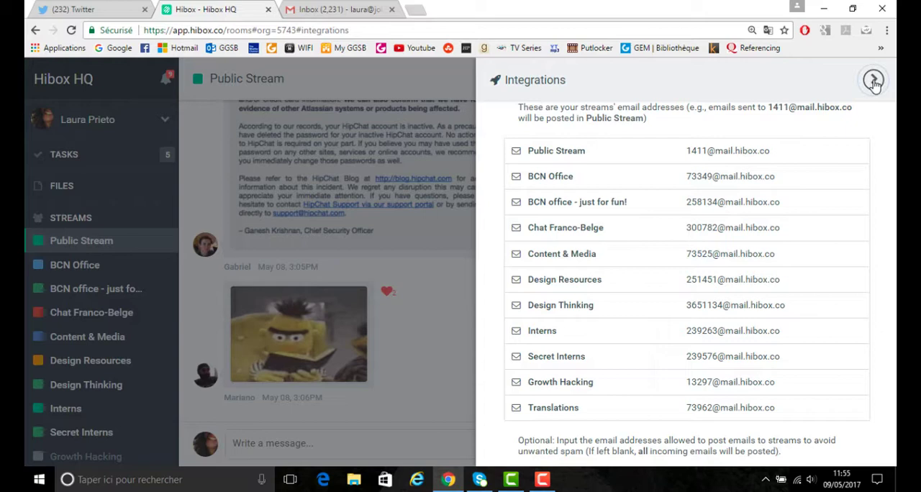
Step: Close the Integrations panel of stream email addresses to return to Public Stream
click(873, 80)
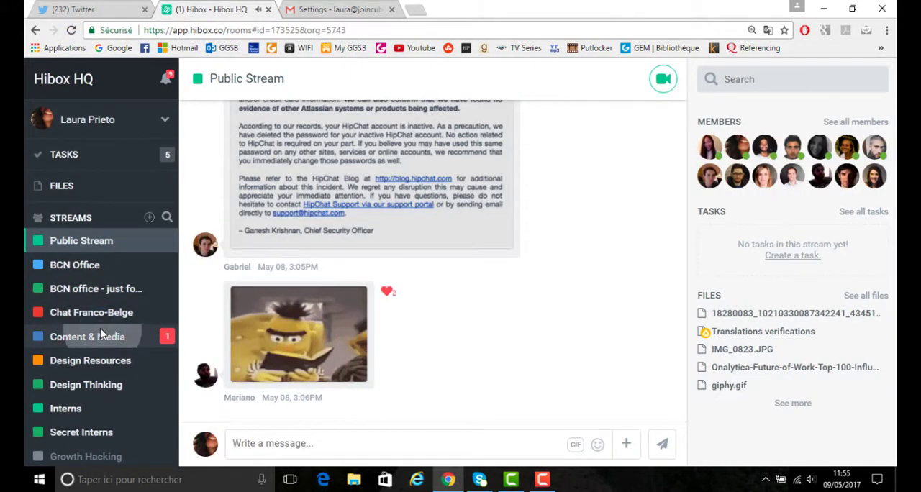
click(335, 10)
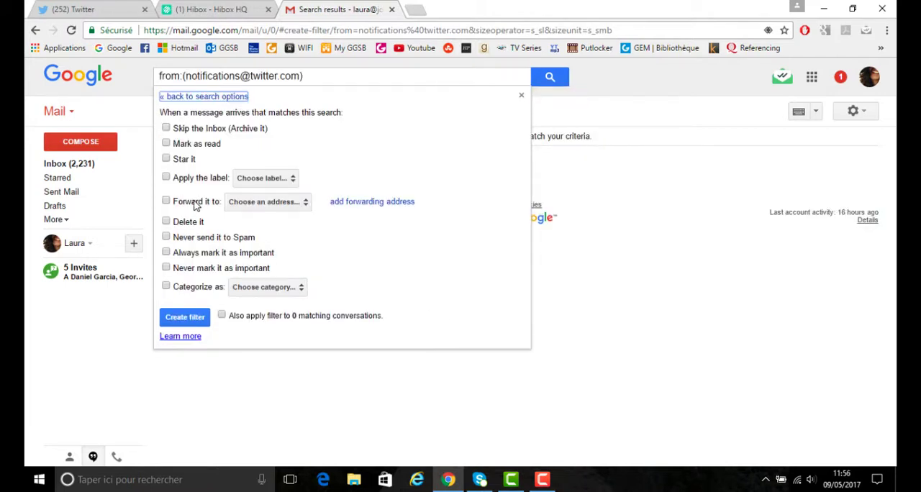